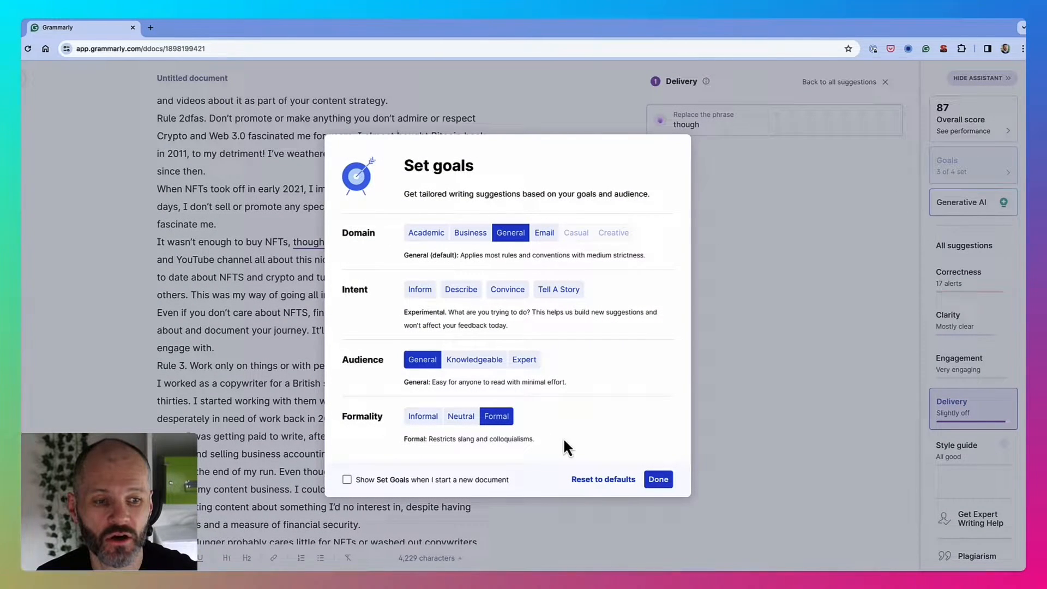
- Confirm the goals: General domain, General audience and Formal formality
click(657, 478)
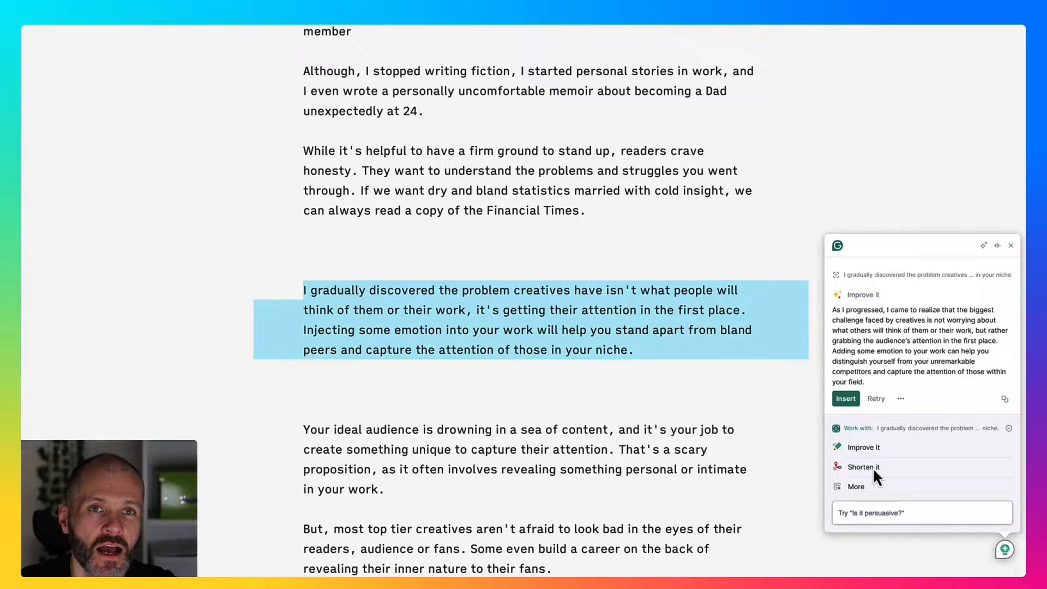
- Request a shorter rewrite of the paragraph about creatives struggling for attention
click(862, 467)
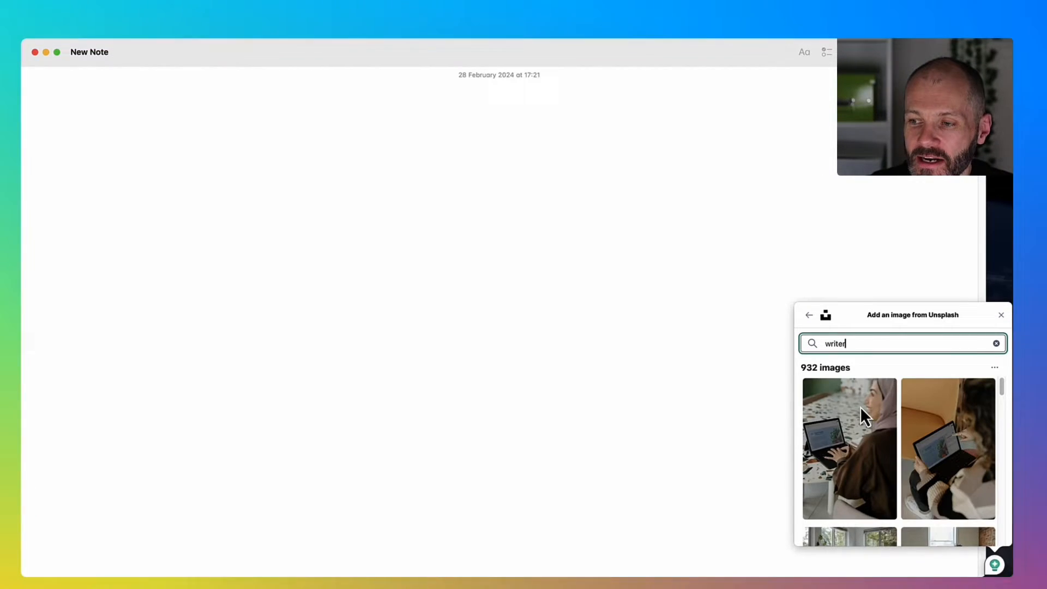
- Return from the Unsplash 'writer' image search to the assistant's apps list
click(808, 314)
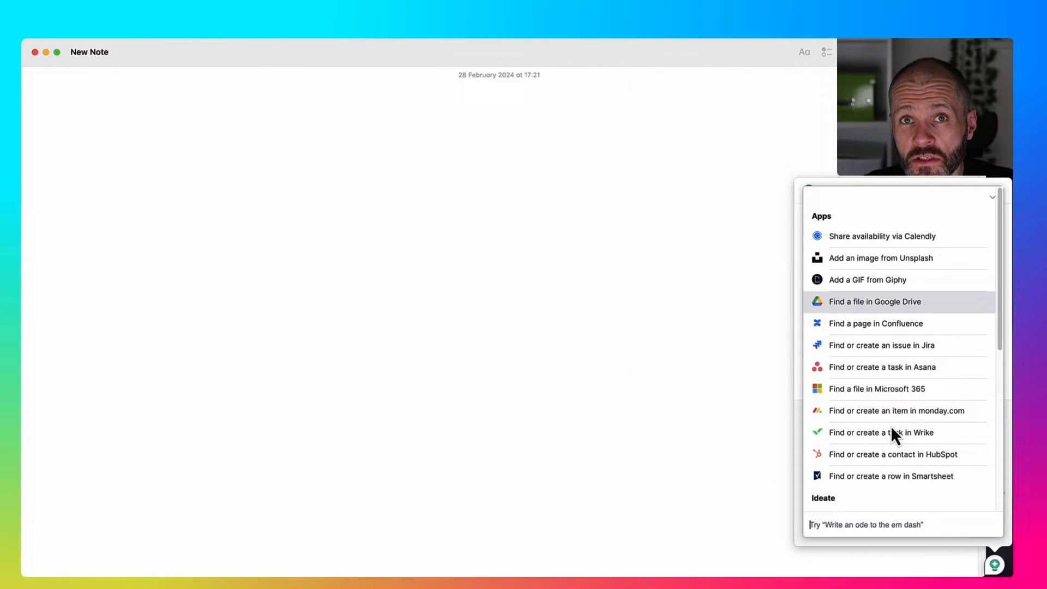
mouse_move(935, 364)
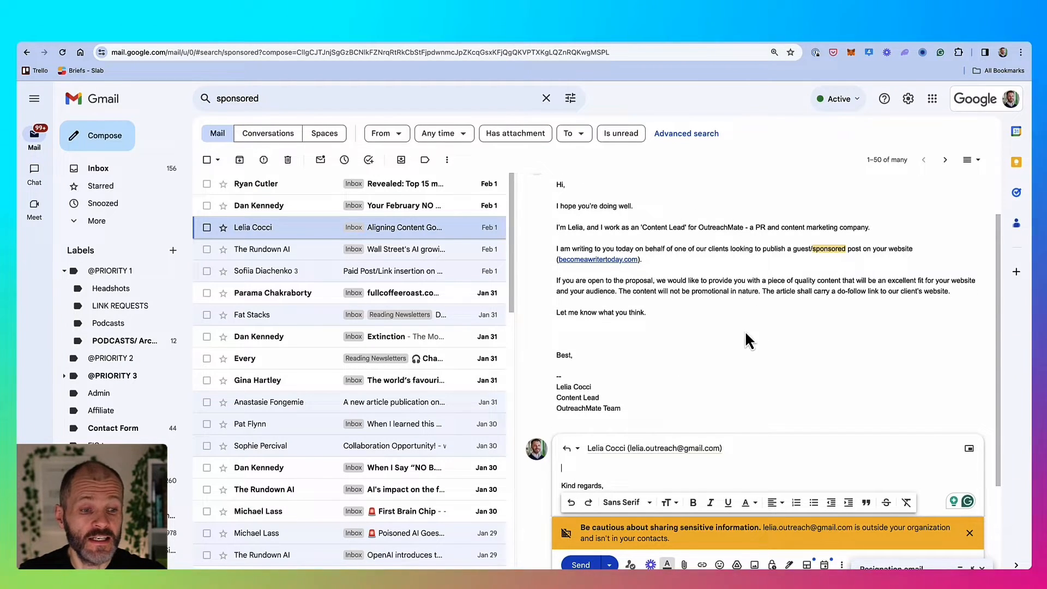
- Start a Grammarly-drafted reply politely declining the sponsored post request
click(964, 501)
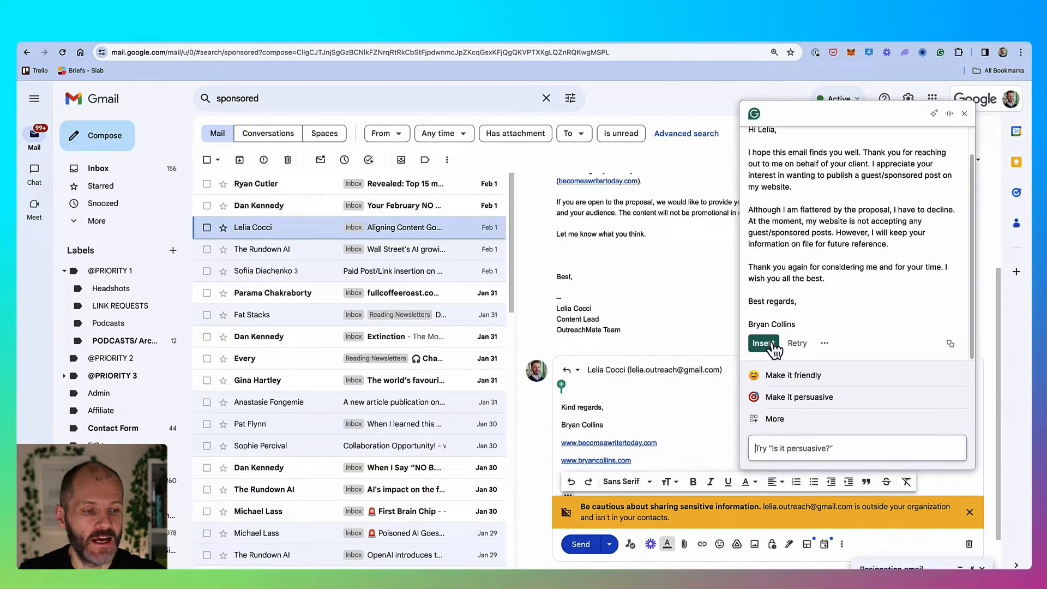
mouse_move(793, 374)
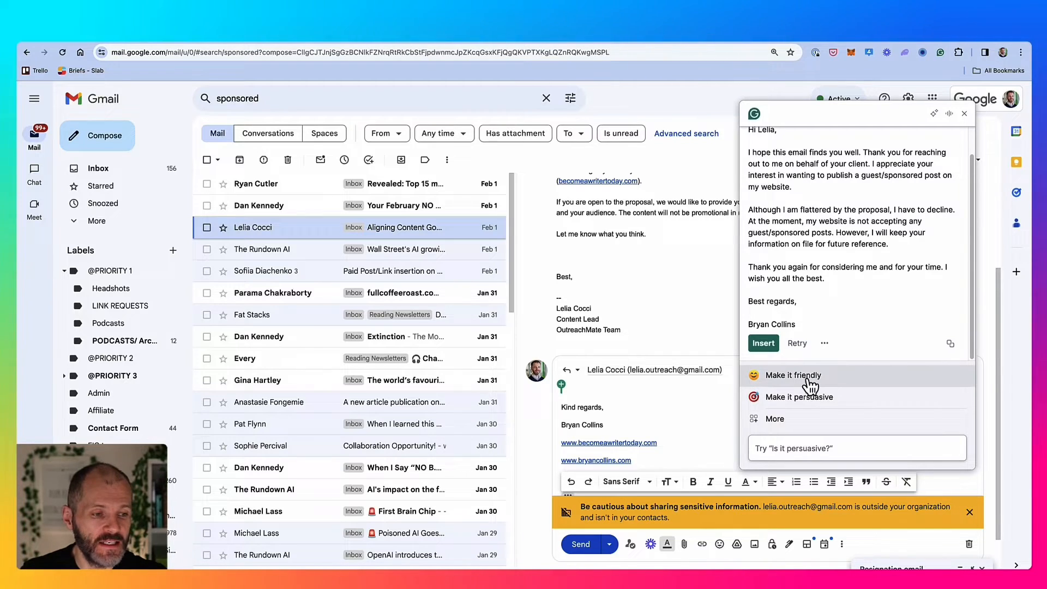
click(763, 343)
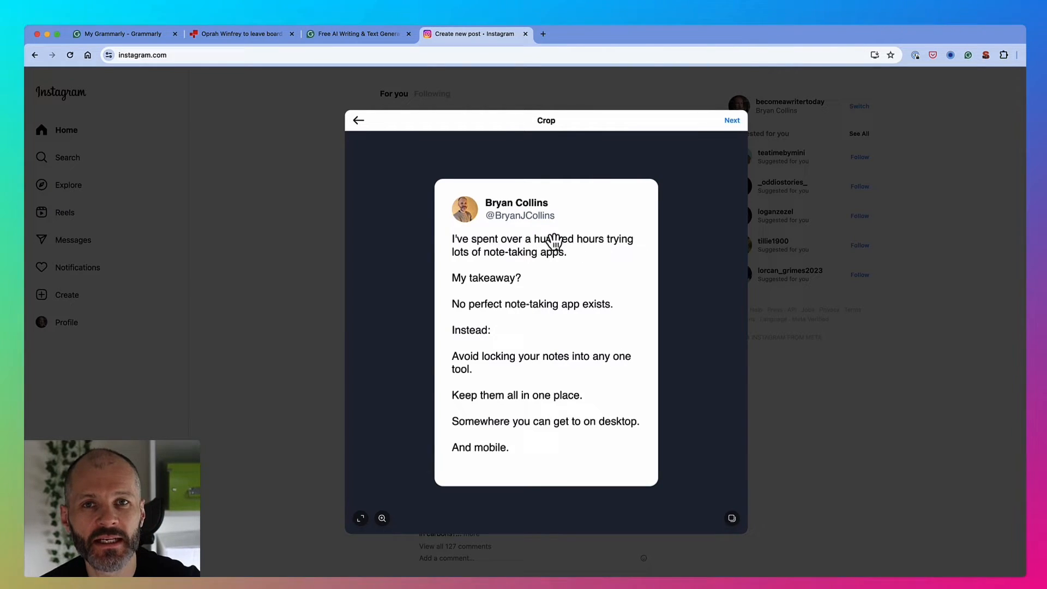
- Begin a new Instagram post with the note-taking apps tweet screenshot
click(732, 120)
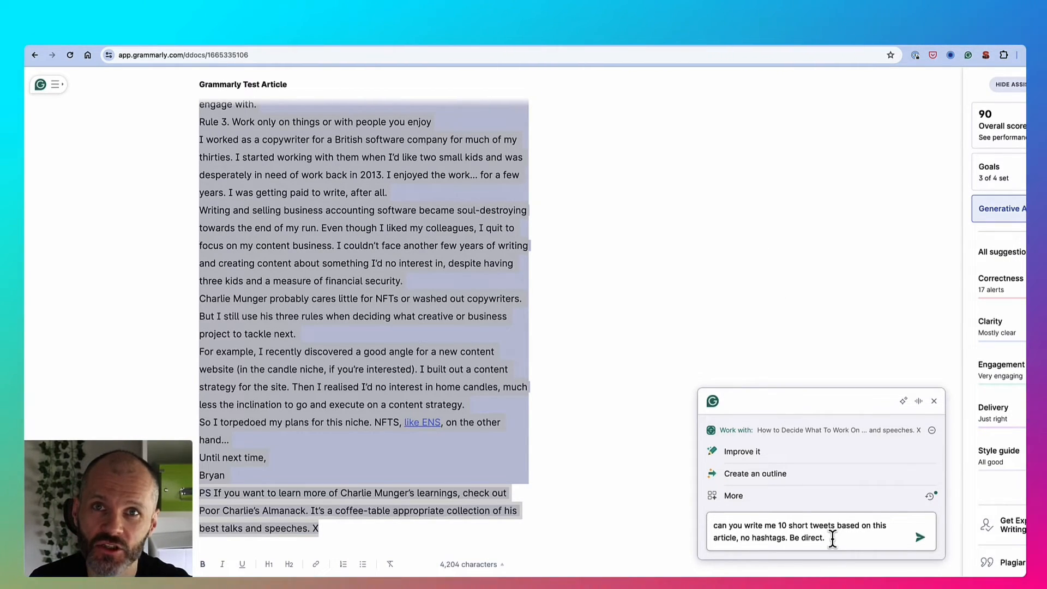
- Insert the ten hashtag-free tweets in place of the article text
click(920, 536)
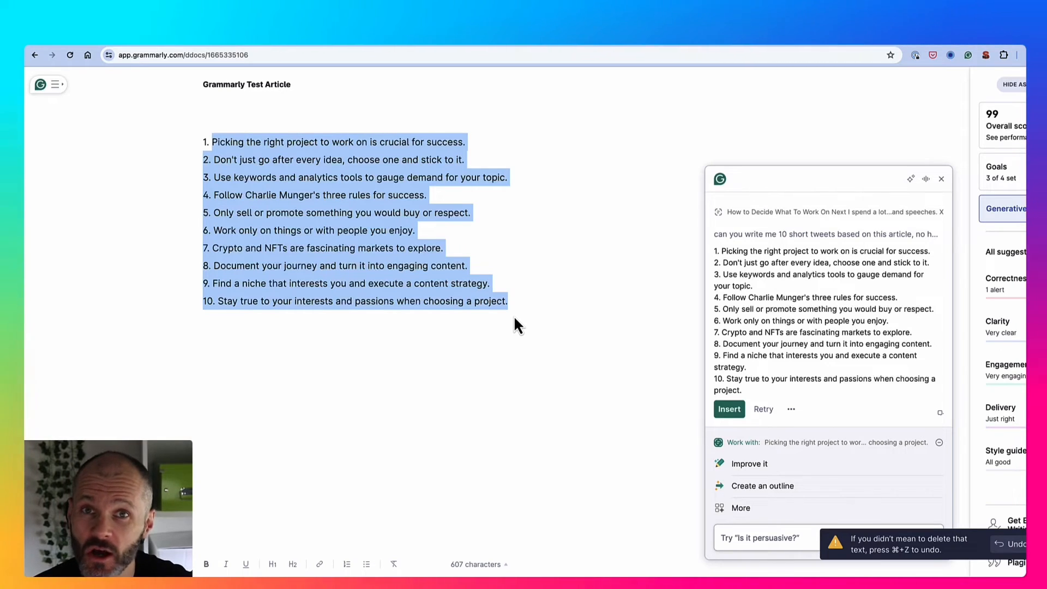